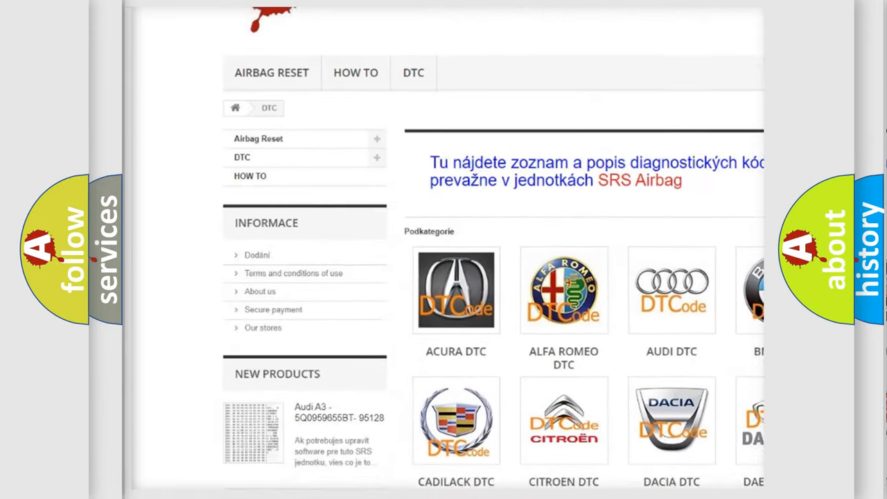
pyautogui.scroll(-3)
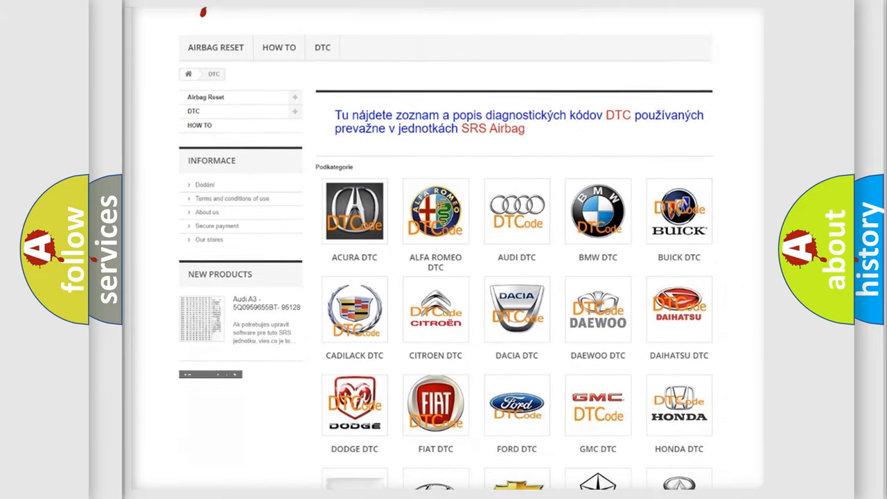
pyautogui.scroll(-3)
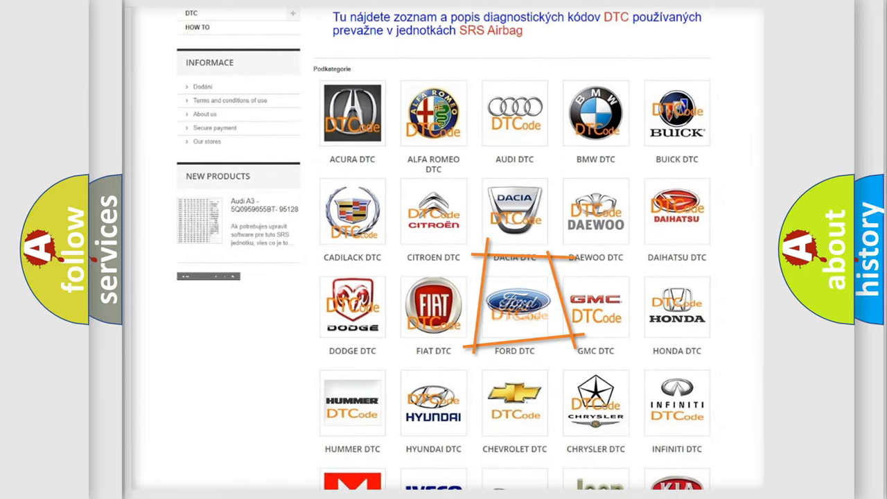